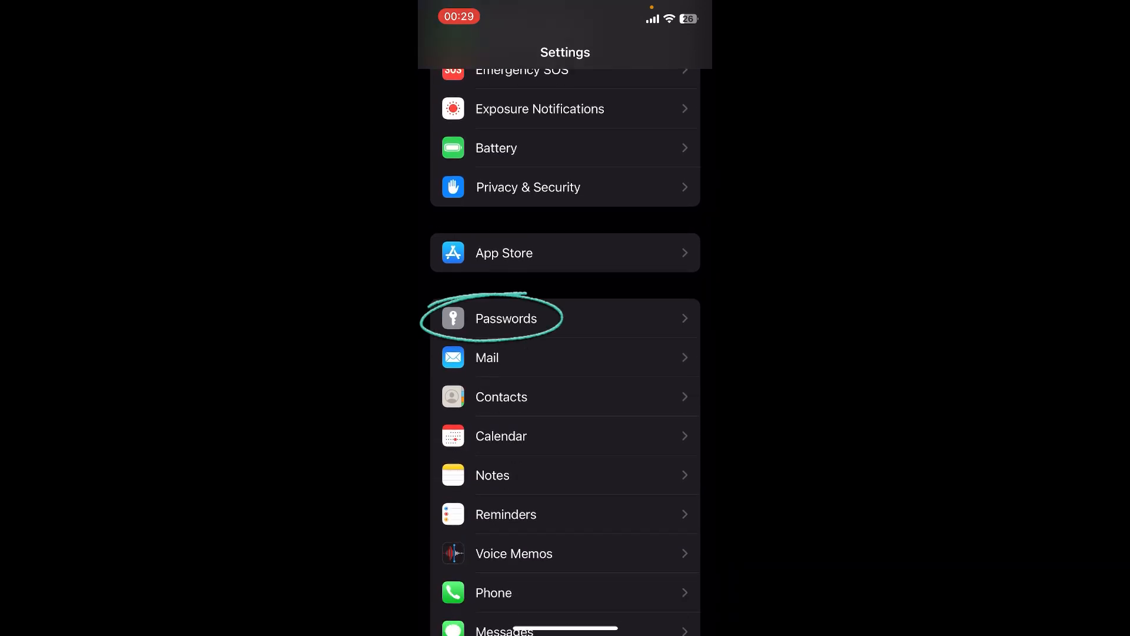
# Turn on Microsoft Authenticator in Password Options for AutoFill, then return to the Authenticator app.
pyautogui.click(506, 318)
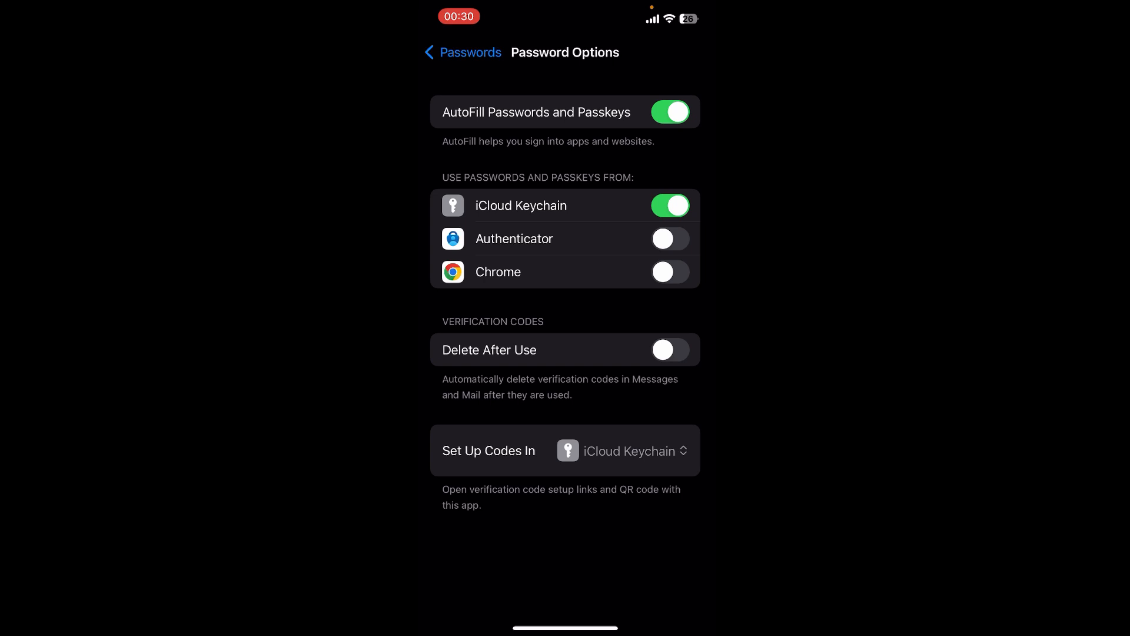
pyautogui.click(669, 238)
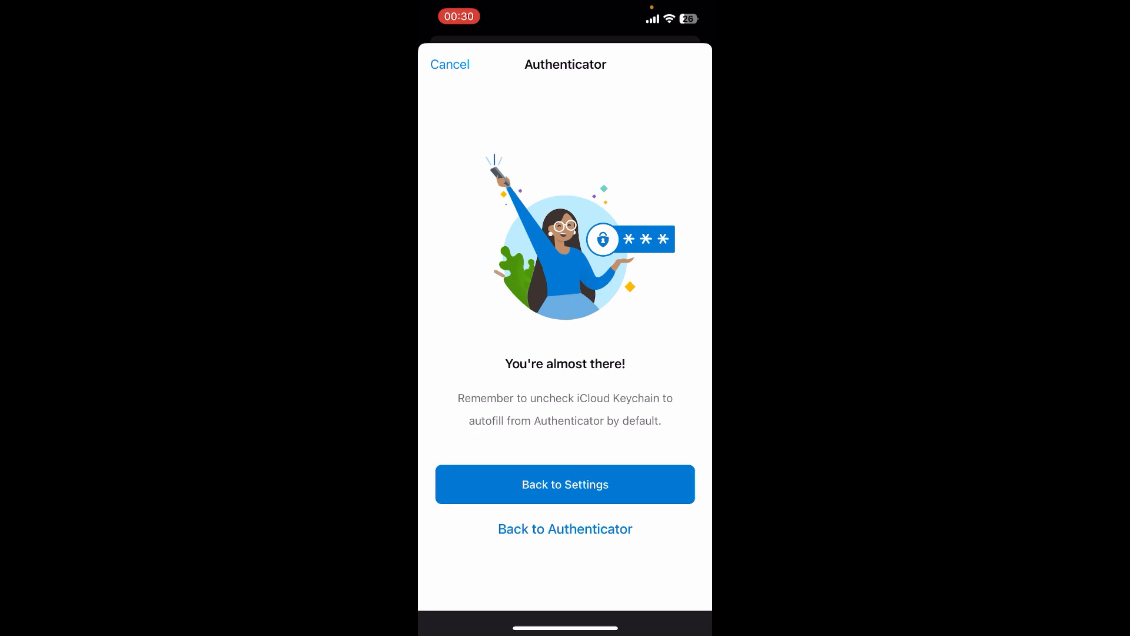
pyautogui.click(565, 528)
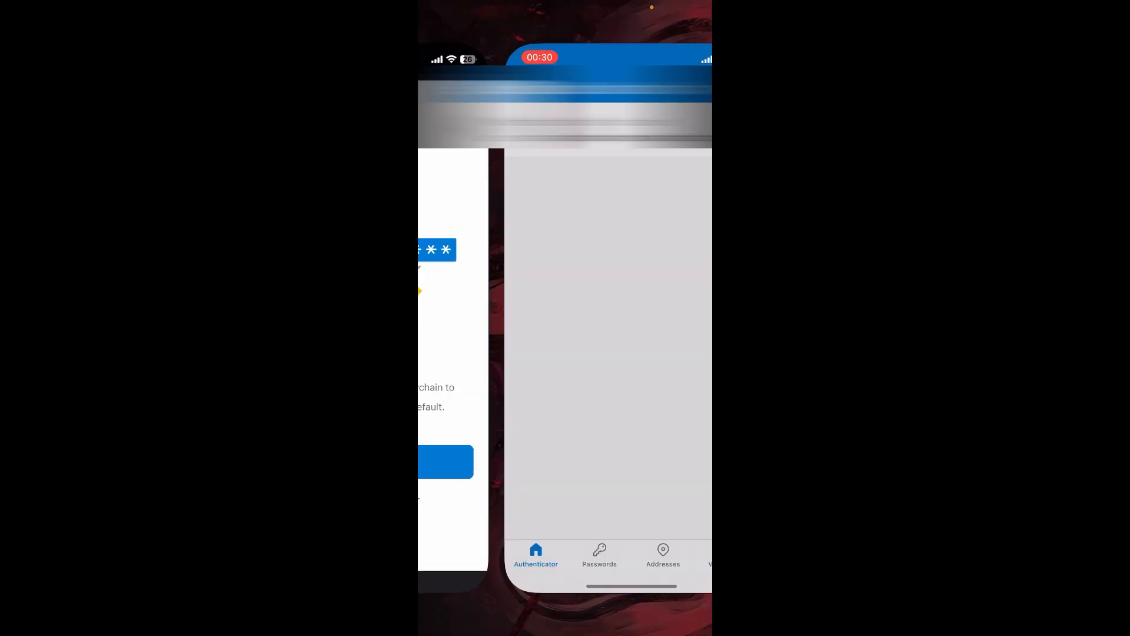